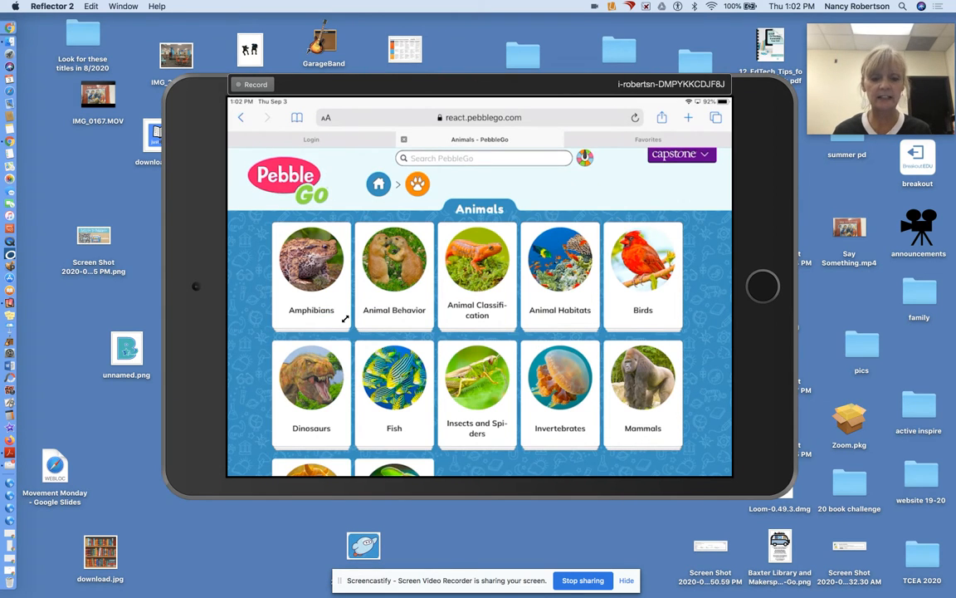
Step: Browse from Mammals through Primates to the Howler Monkeys article
scroll(down, 3)
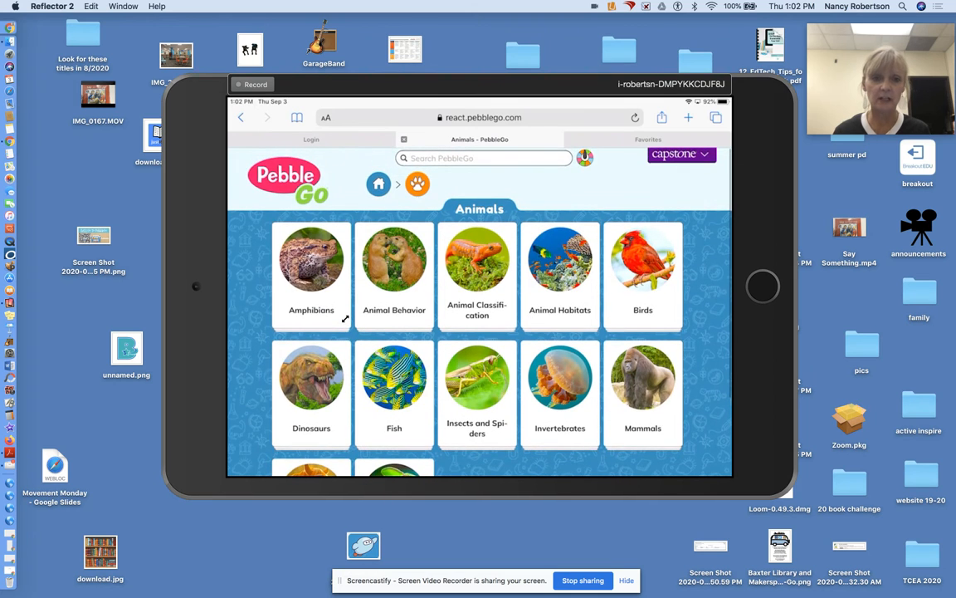
scroll(down, 3)
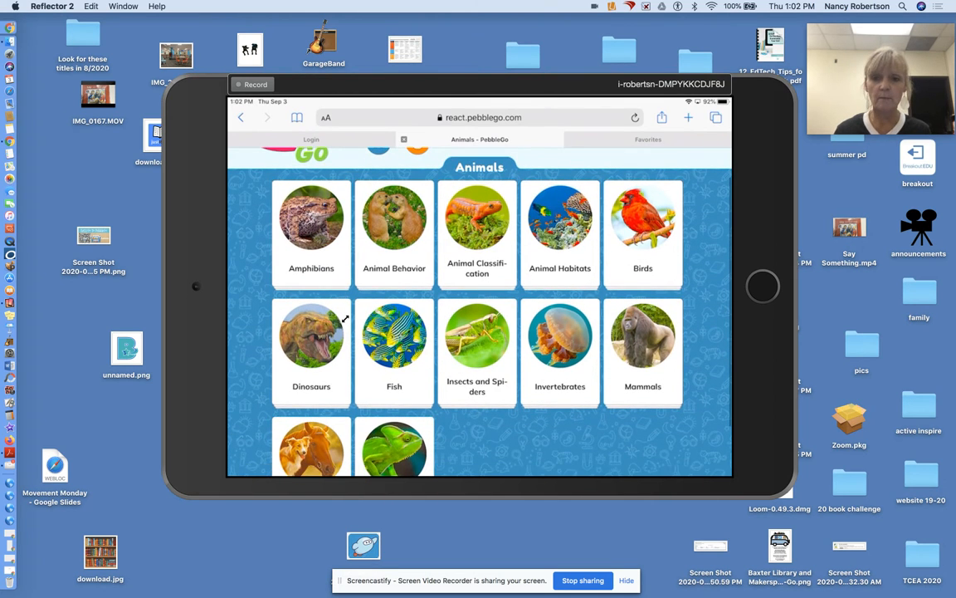
click(642, 340)
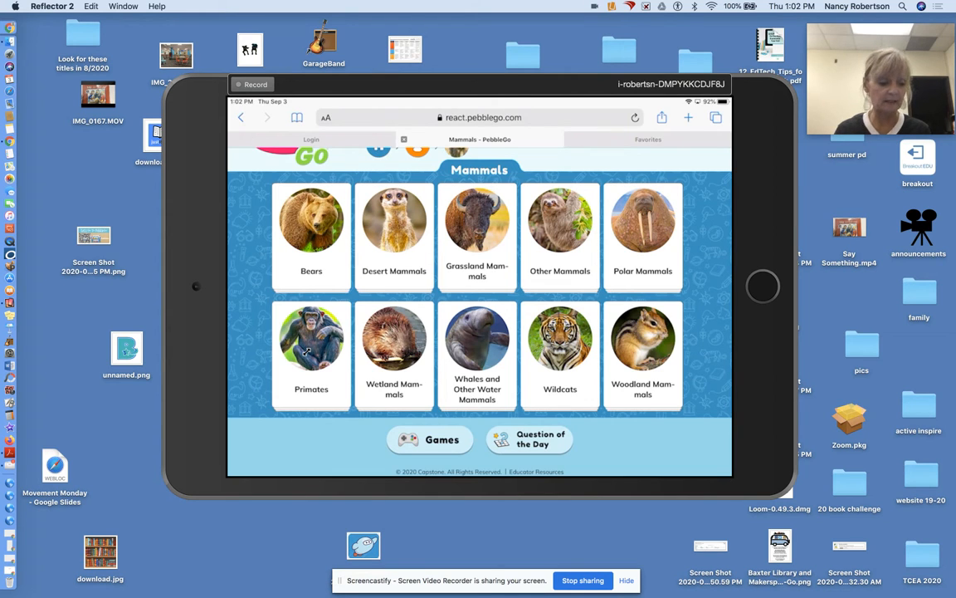
click(312, 338)
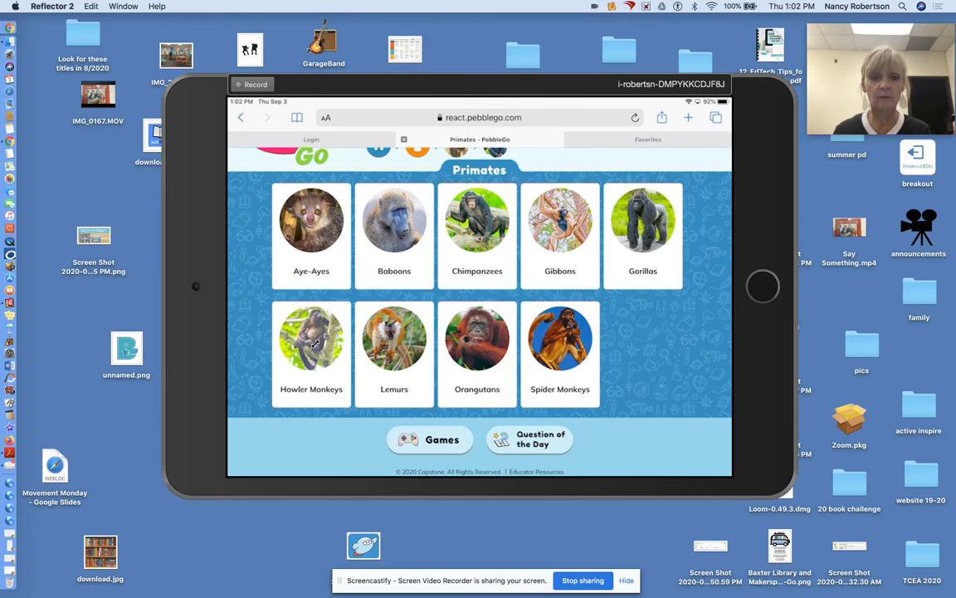
click(312, 338)
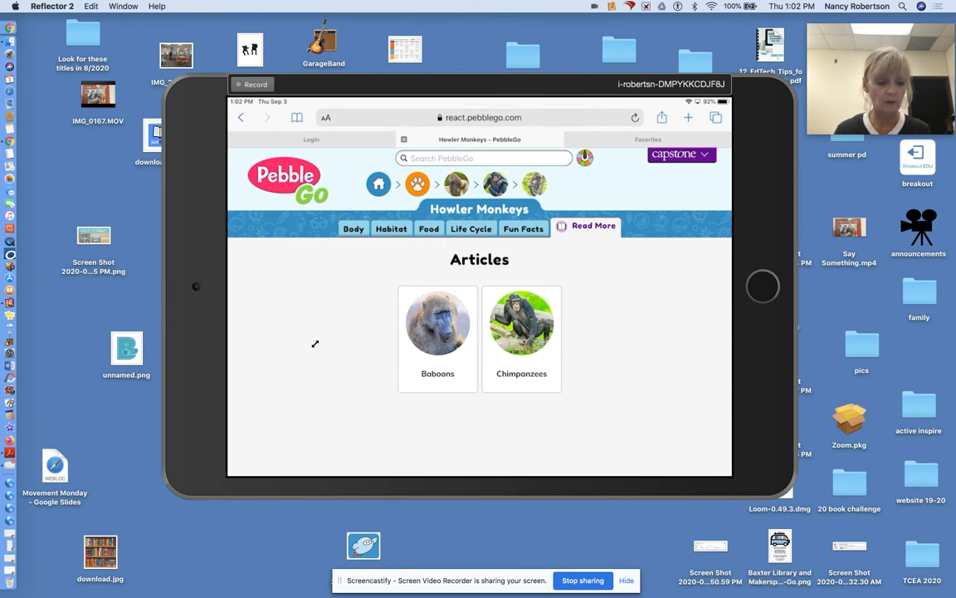
Step: Show the Howler Monkeys Body section, hear it read aloud, and open the video
click(353, 228)
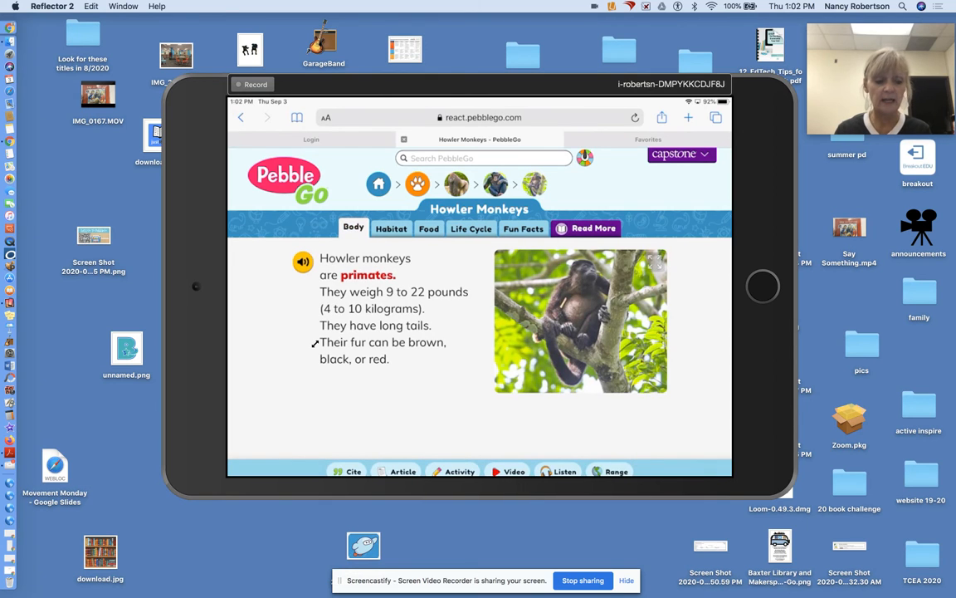
click(302, 262)
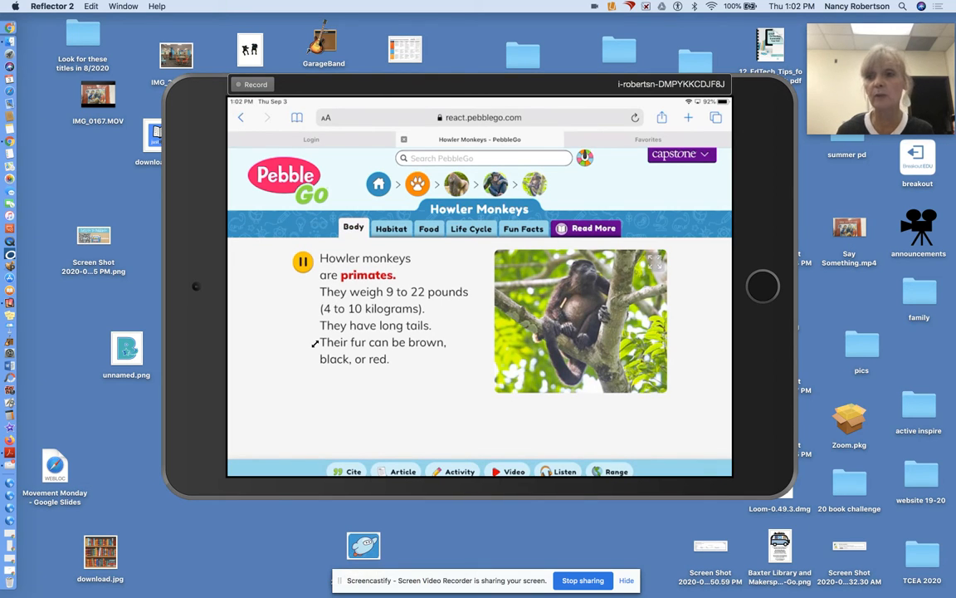
double_click(329, 275)
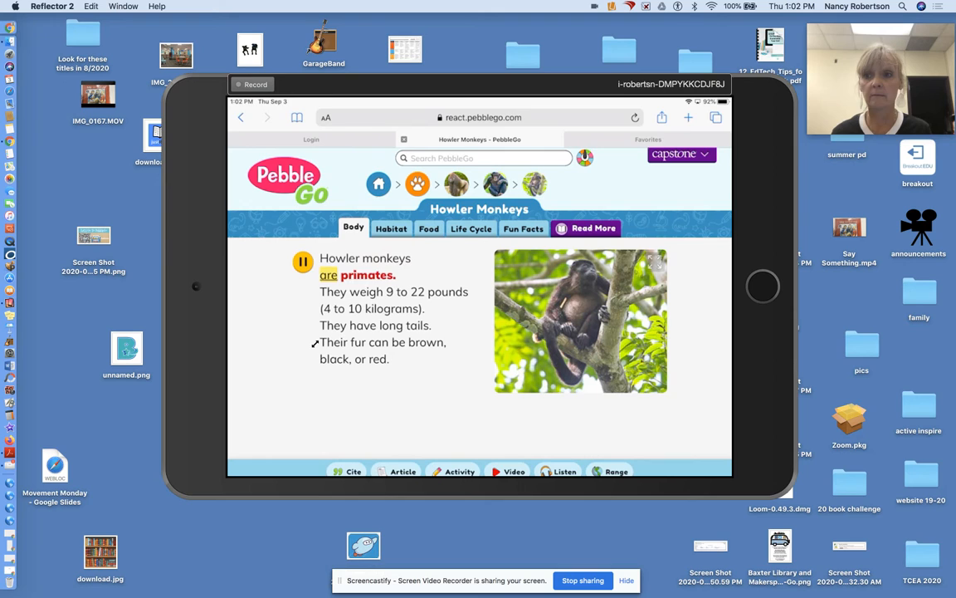
click(303, 262)
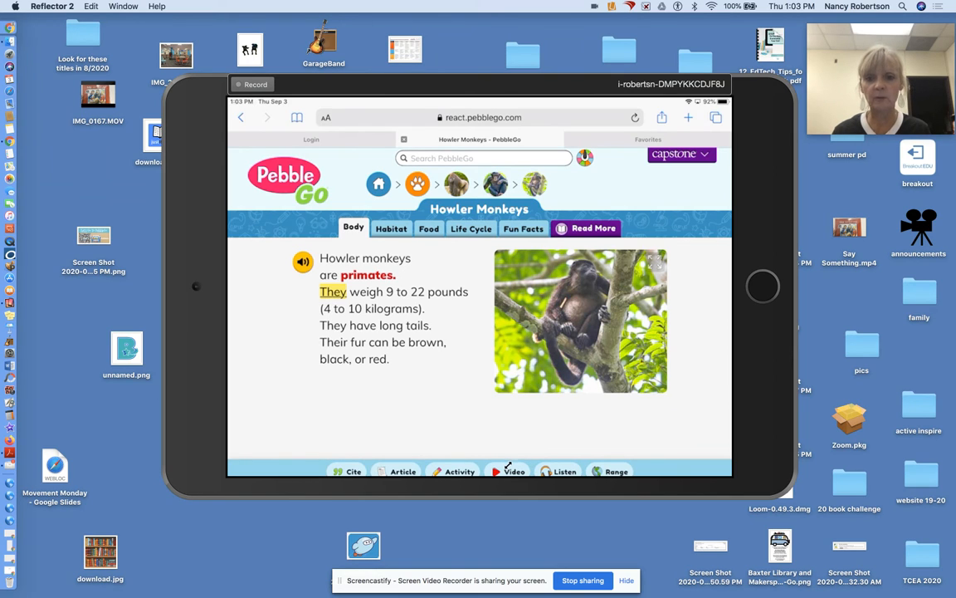
click(515, 471)
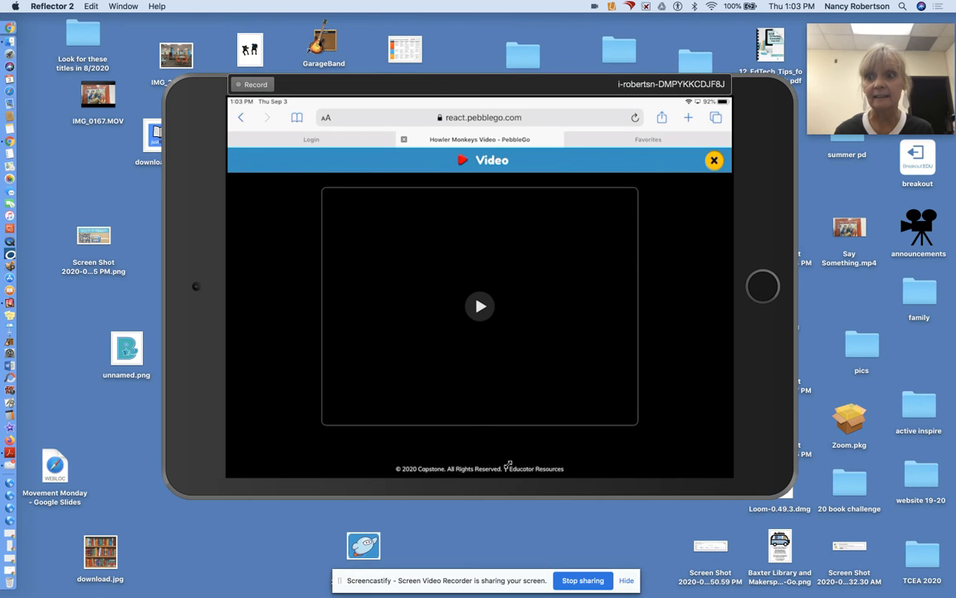
Step: Play the howler monkey video, bring up its controls, then close it
click(480, 307)
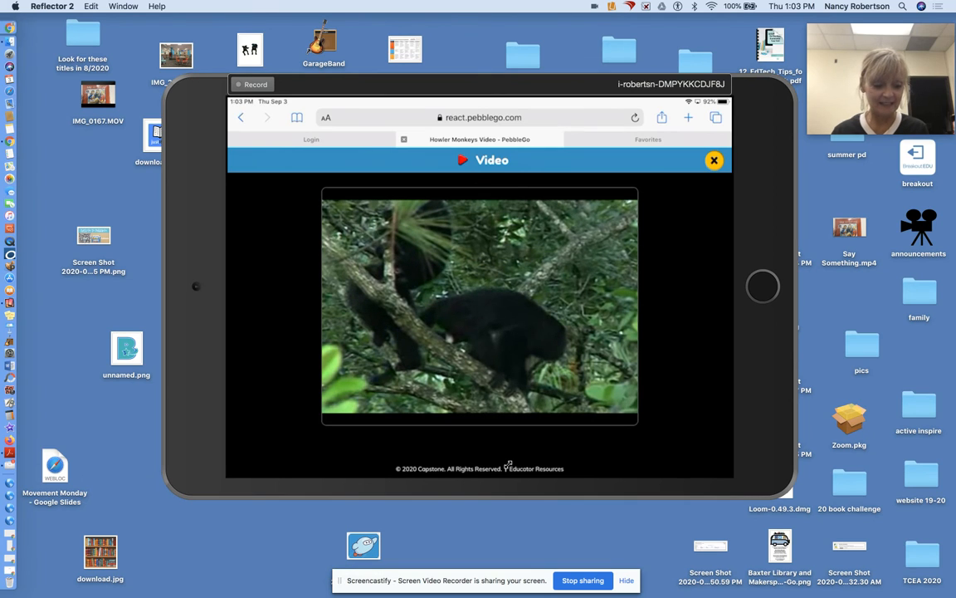
click(479, 307)
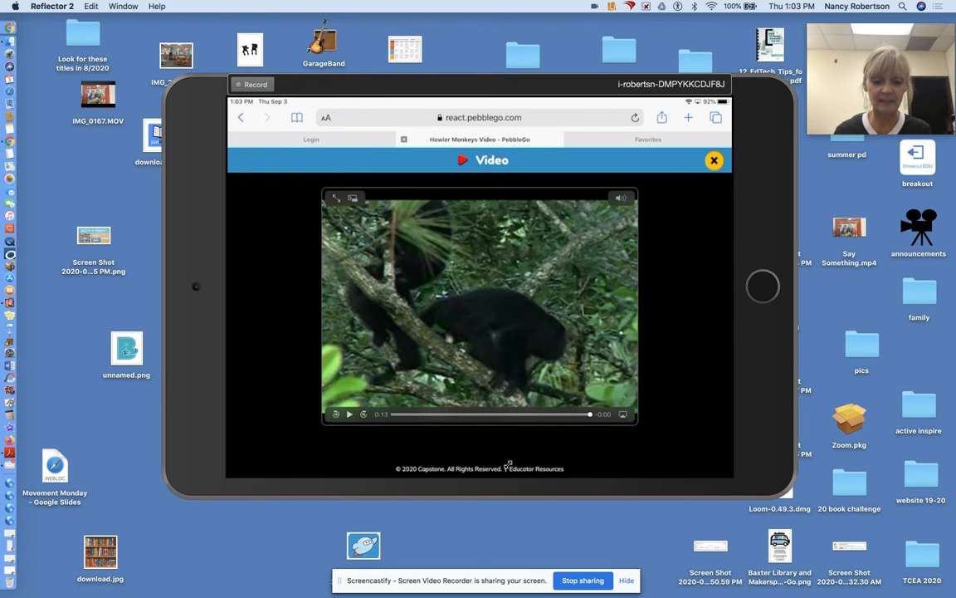
click(714, 161)
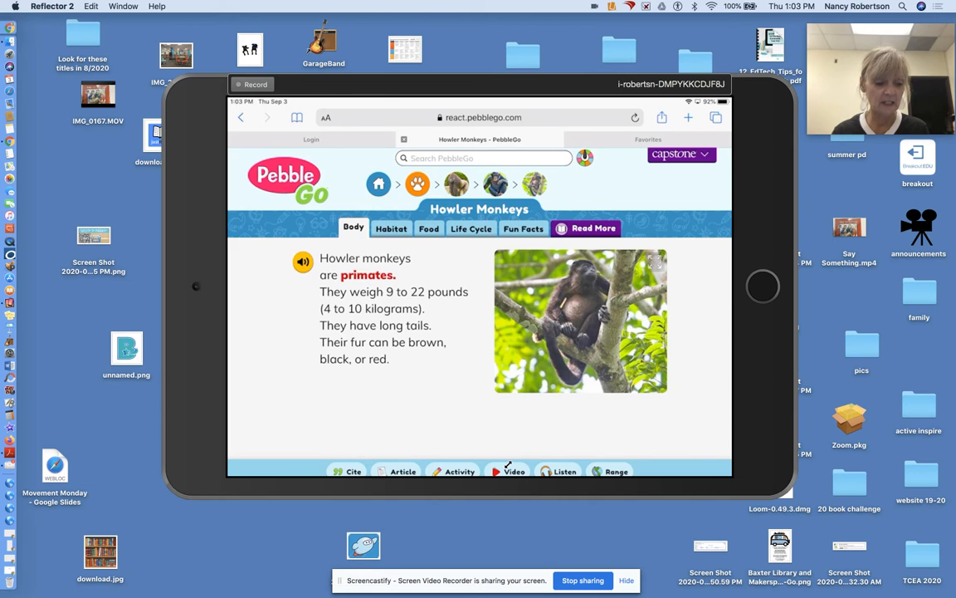
Step: View the Habitat, Food and Read More sections, then return to the home page
click(391, 228)
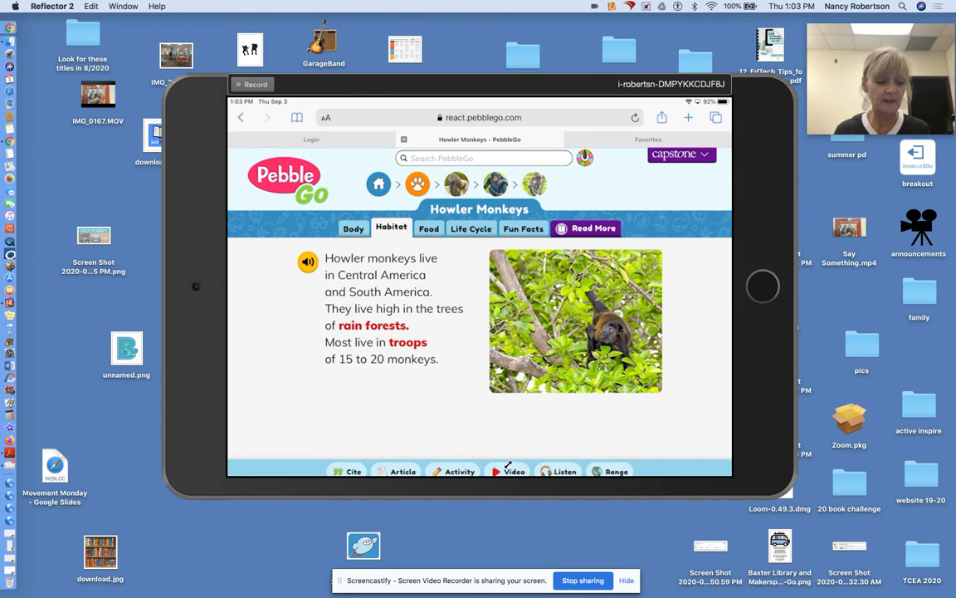
click(429, 228)
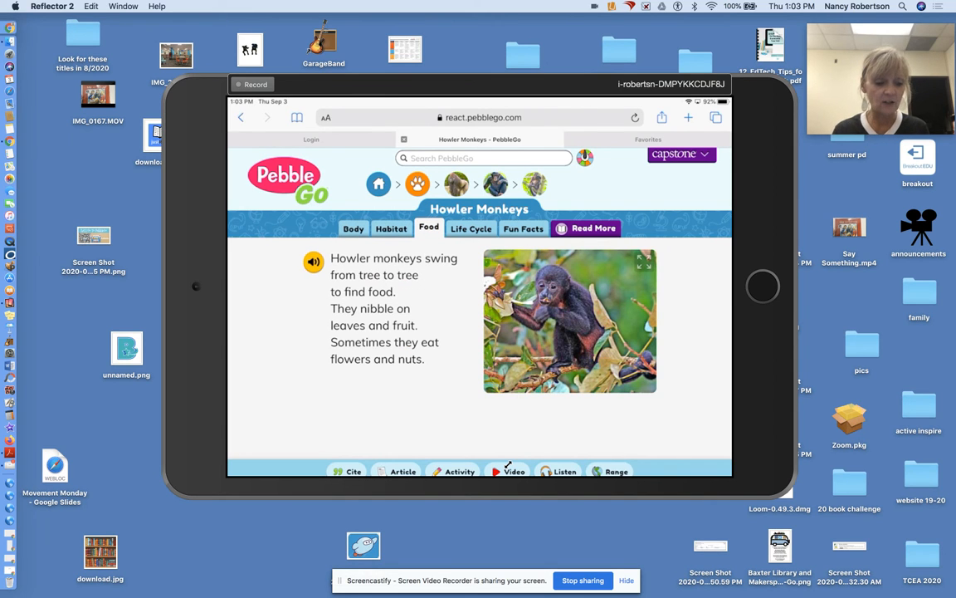
click(471, 228)
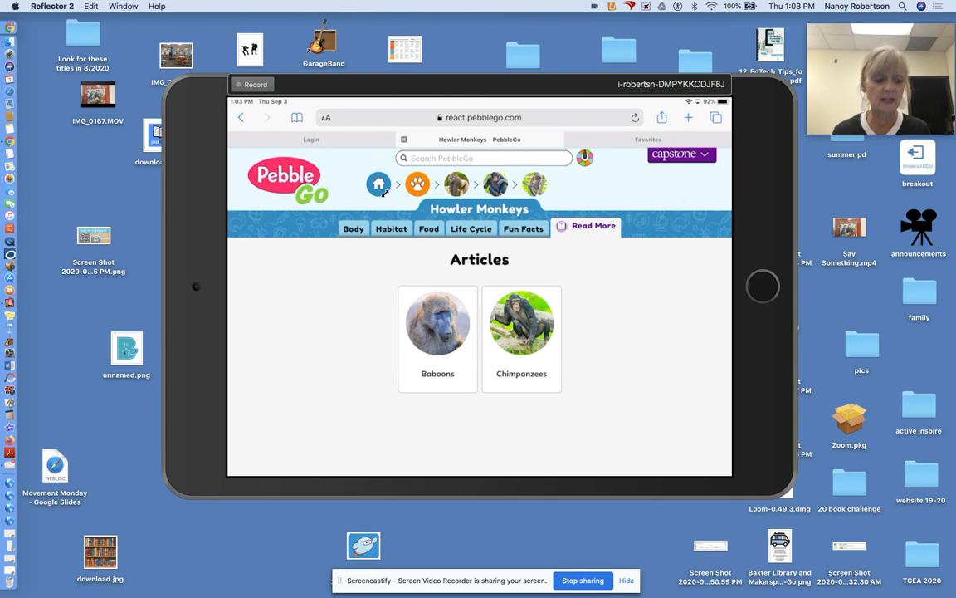
click(379, 183)
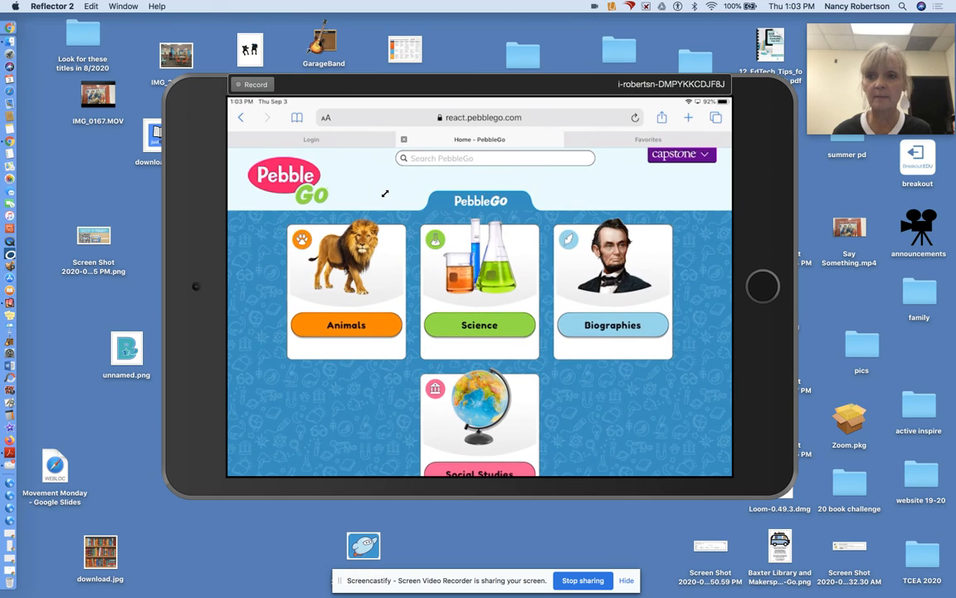